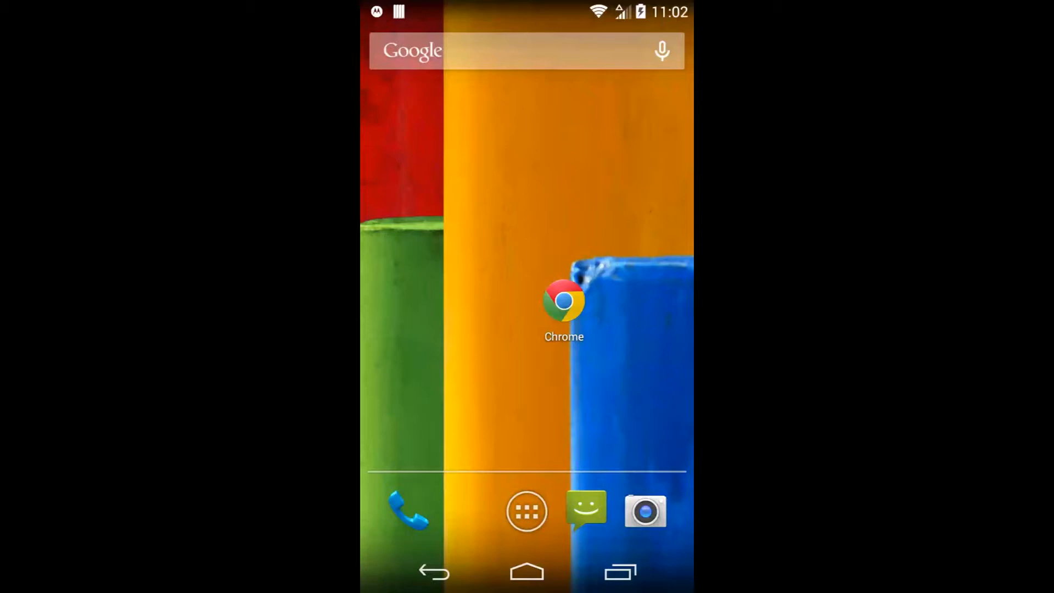
click(563, 298)
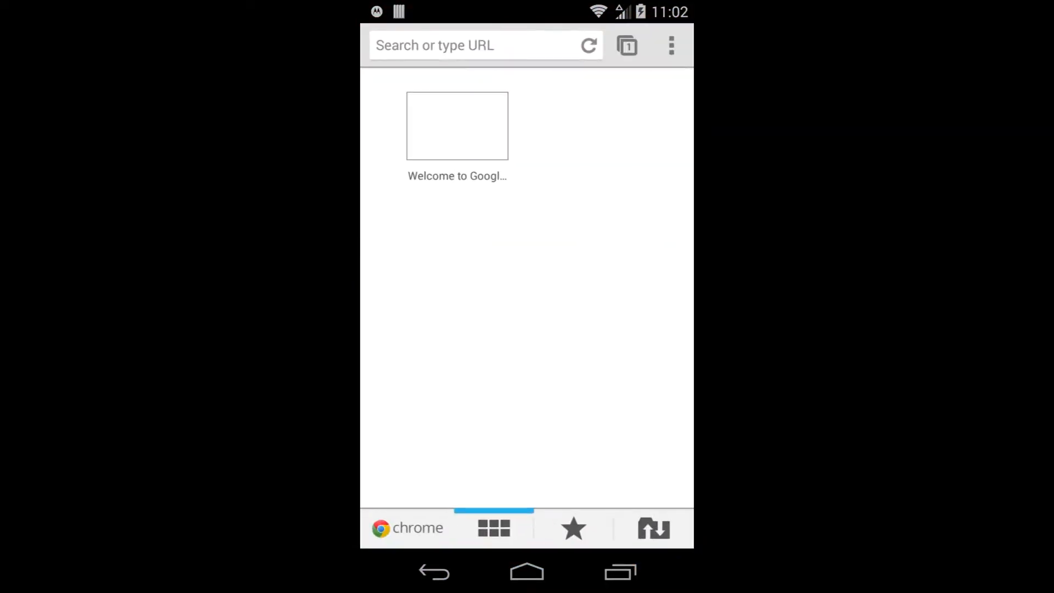
click(471, 45)
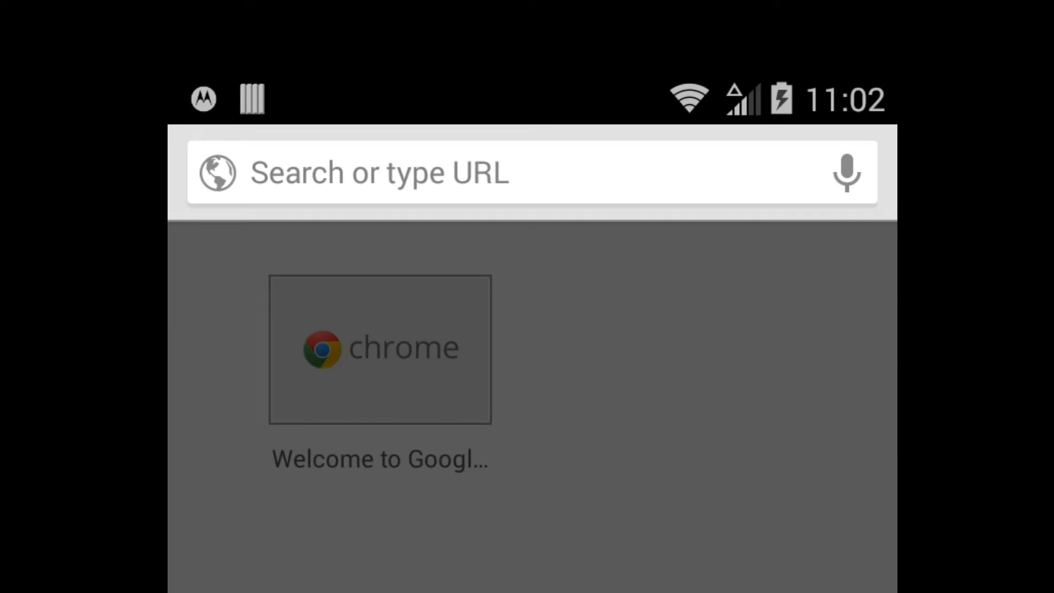
text(https://)
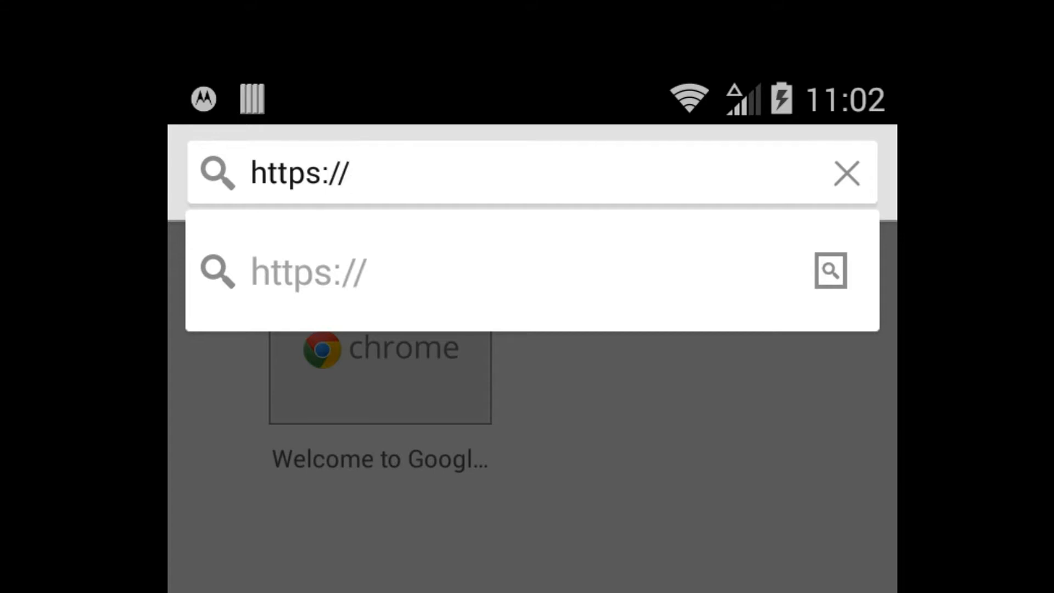
text(10.)
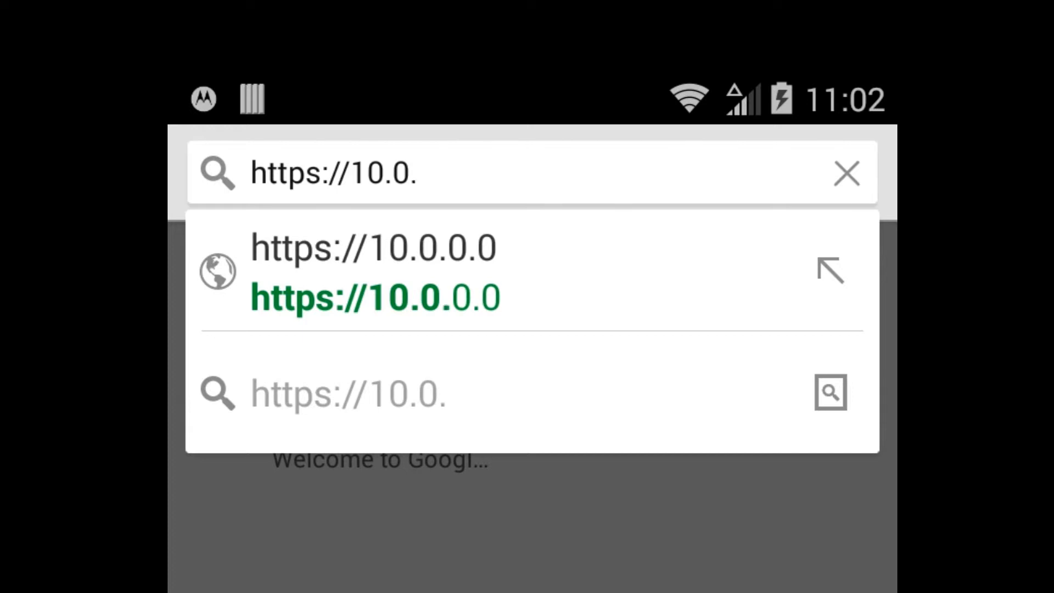
text(0.12)
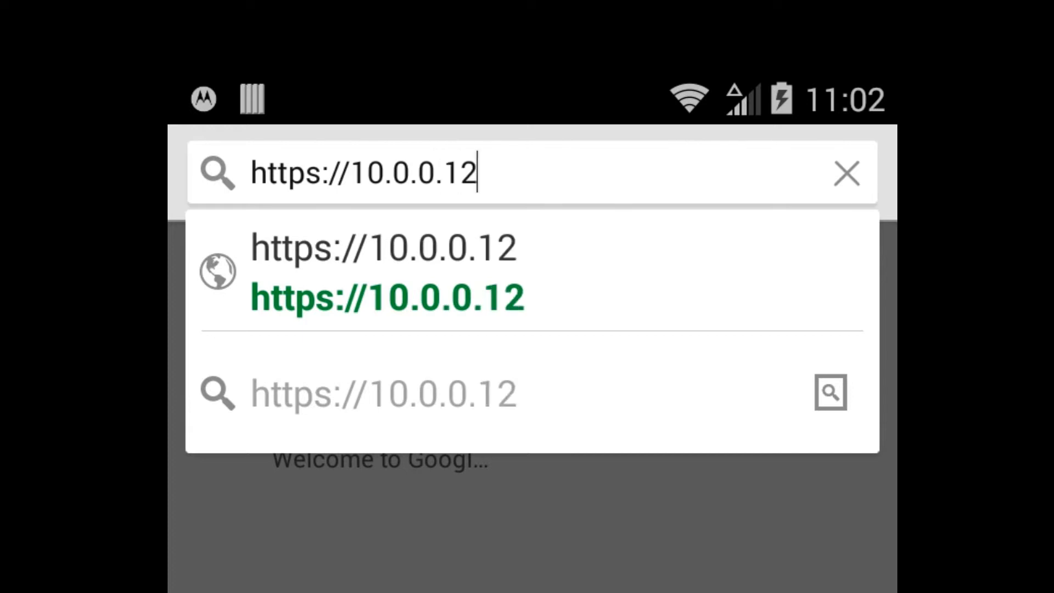
text(:)
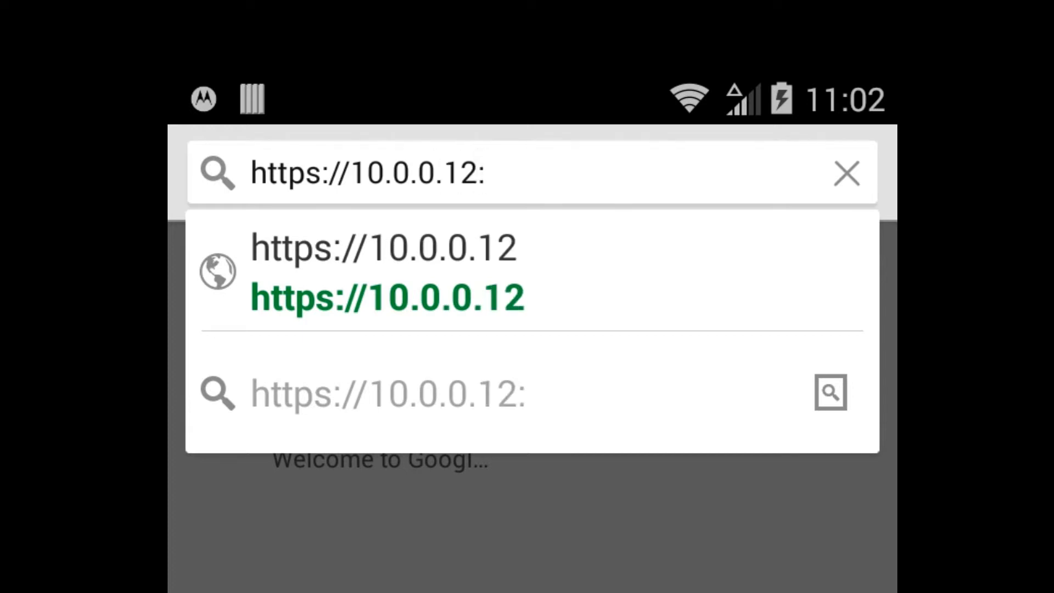
text(943)
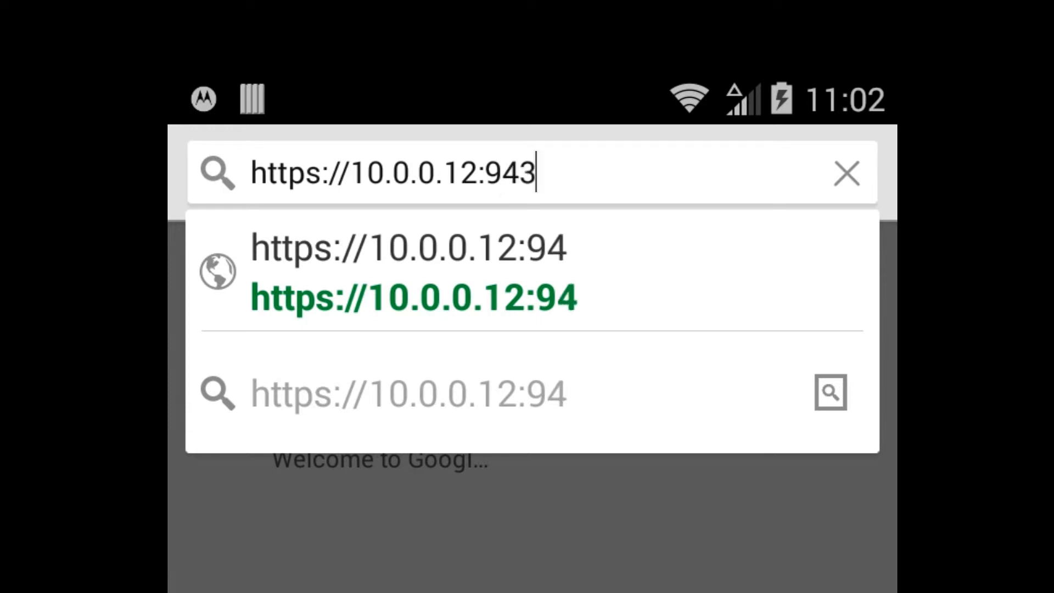
text(3)
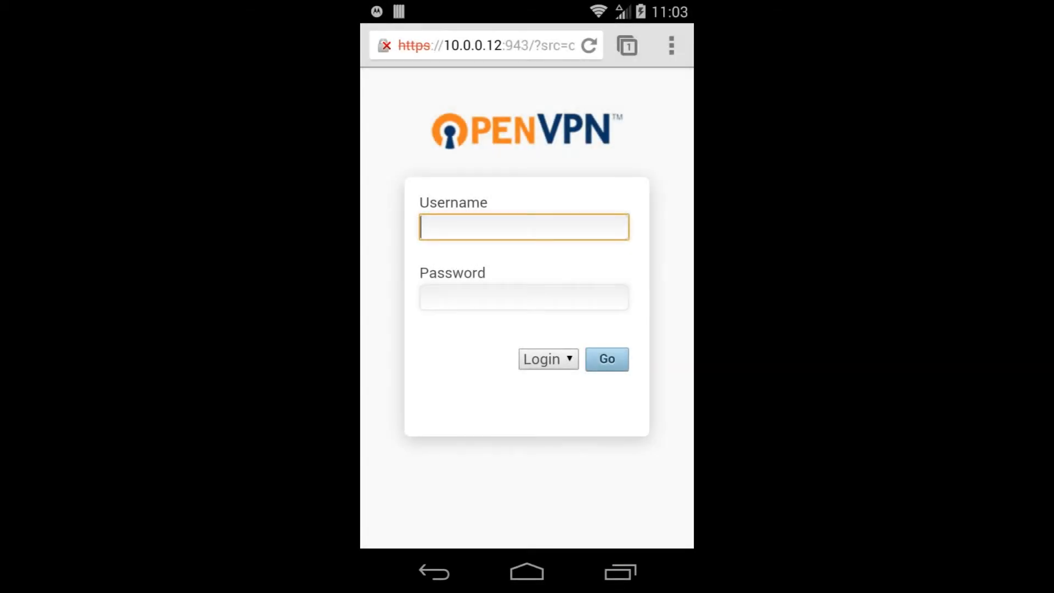
- Sign in to the Access Server and choose Play Store for the OpenVPN Connect for Android link
click(635, 327)
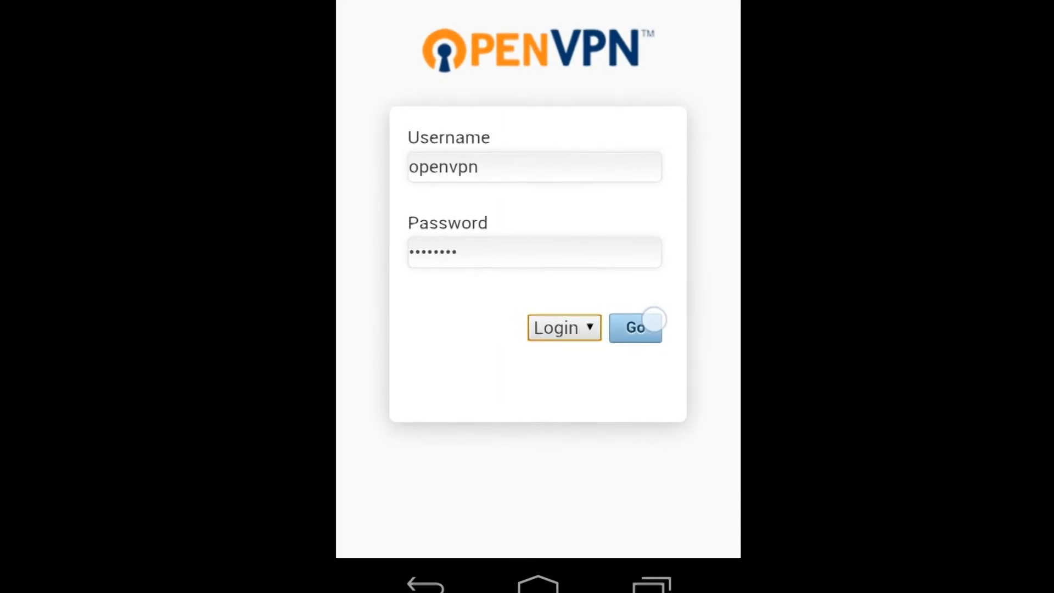
click(633, 327)
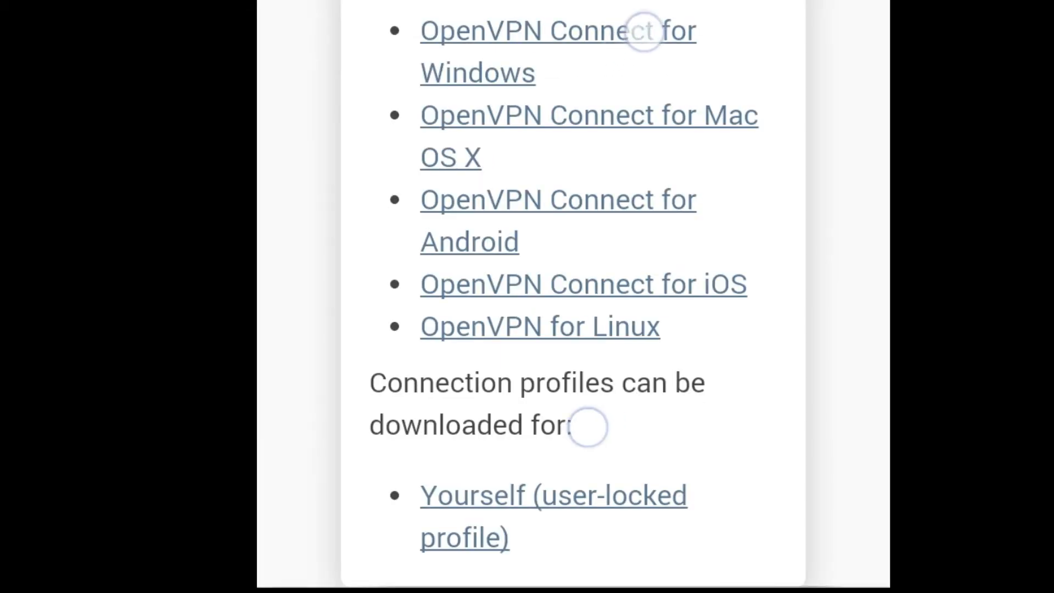
scroll(down, 3)
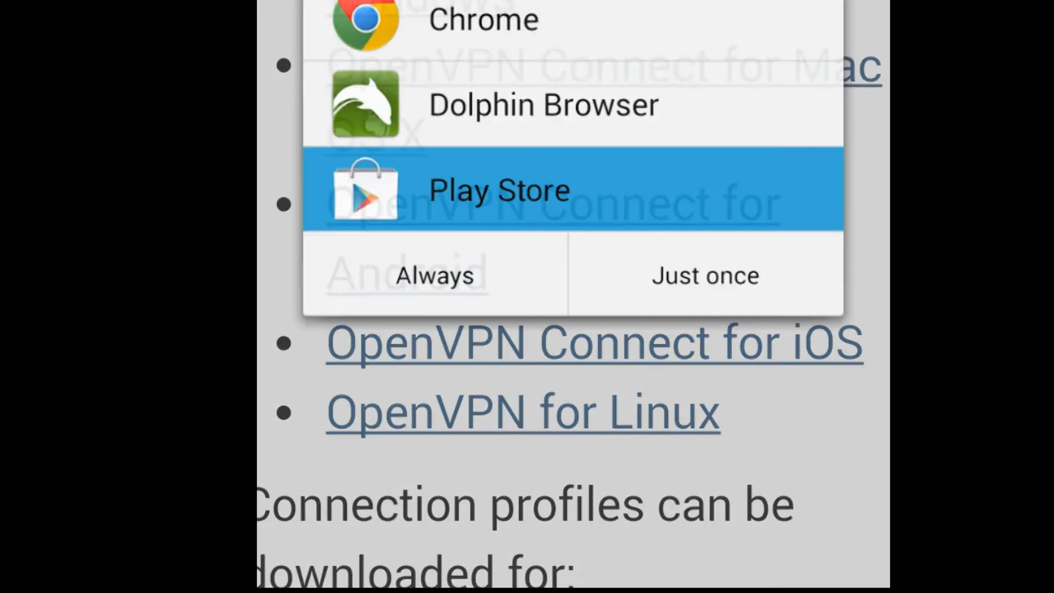
click(704, 277)
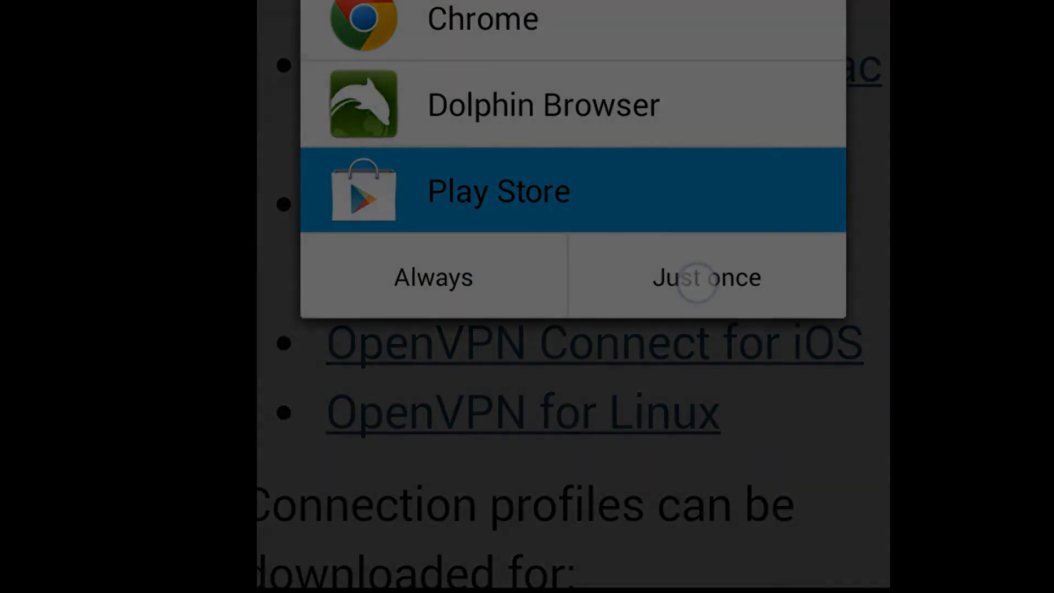
- Follow the Android client link just once and install OpenVPN Connect from Play Store
click(706, 276)
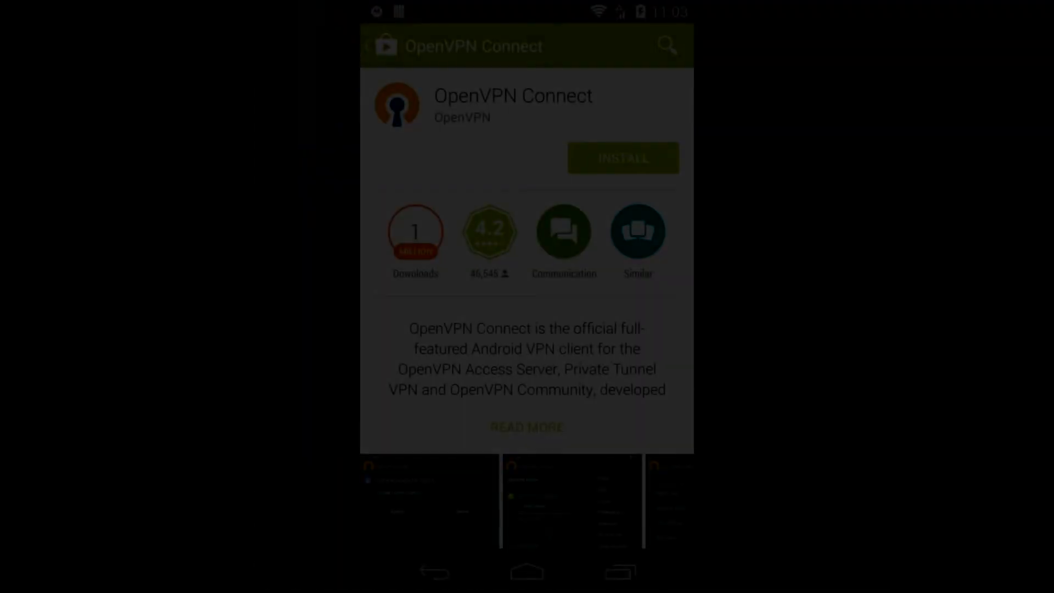
click(621, 157)
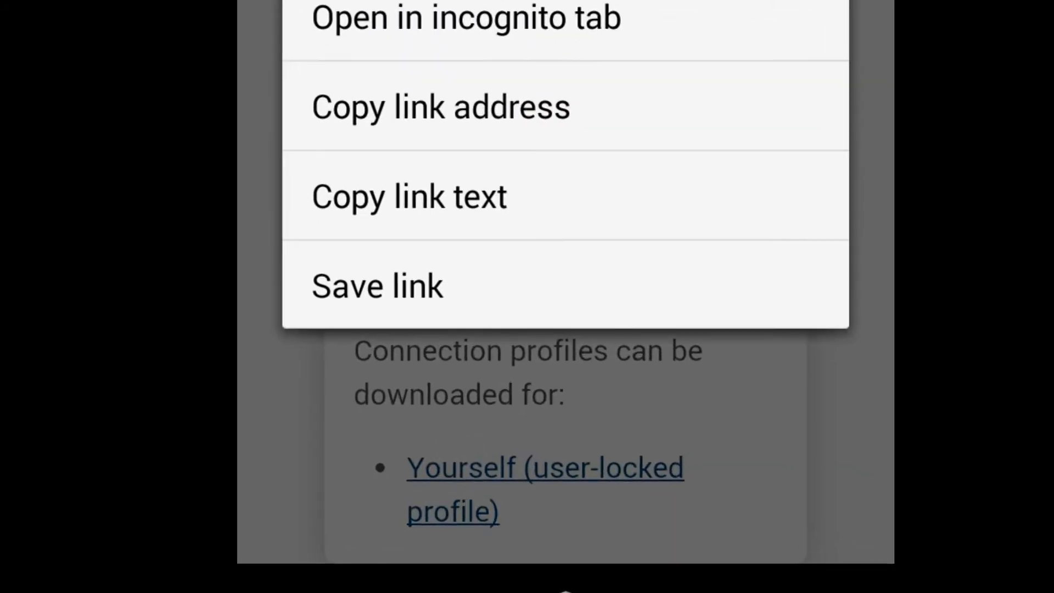
- Save the Yourself (user-locked profile) link to download client.ovpn
click(377, 285)
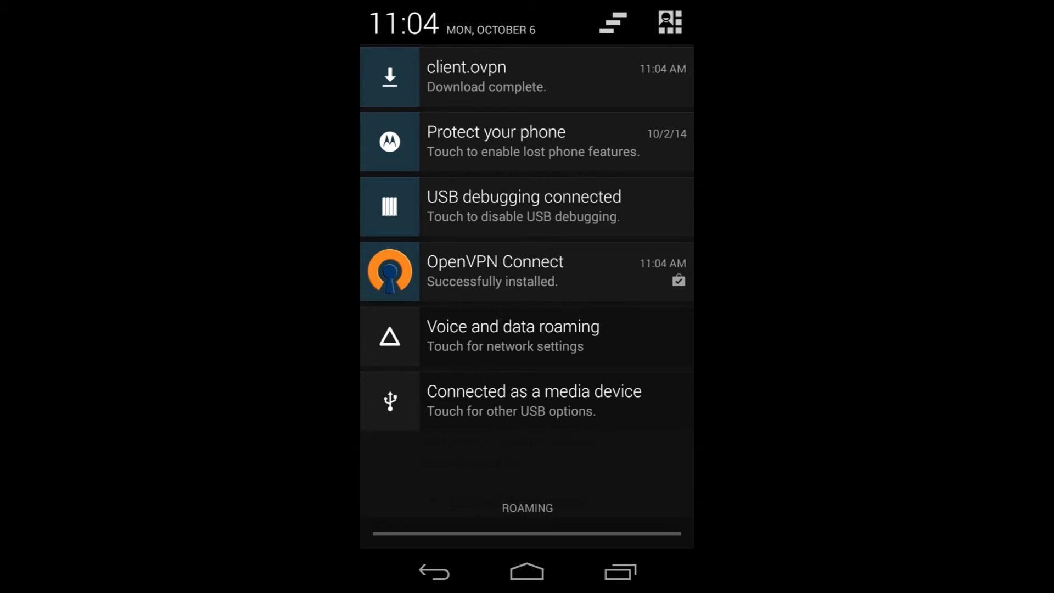
- Launch the completed client.ovpn download from the notification shade into OpenVPN Connect
click(526, 271)
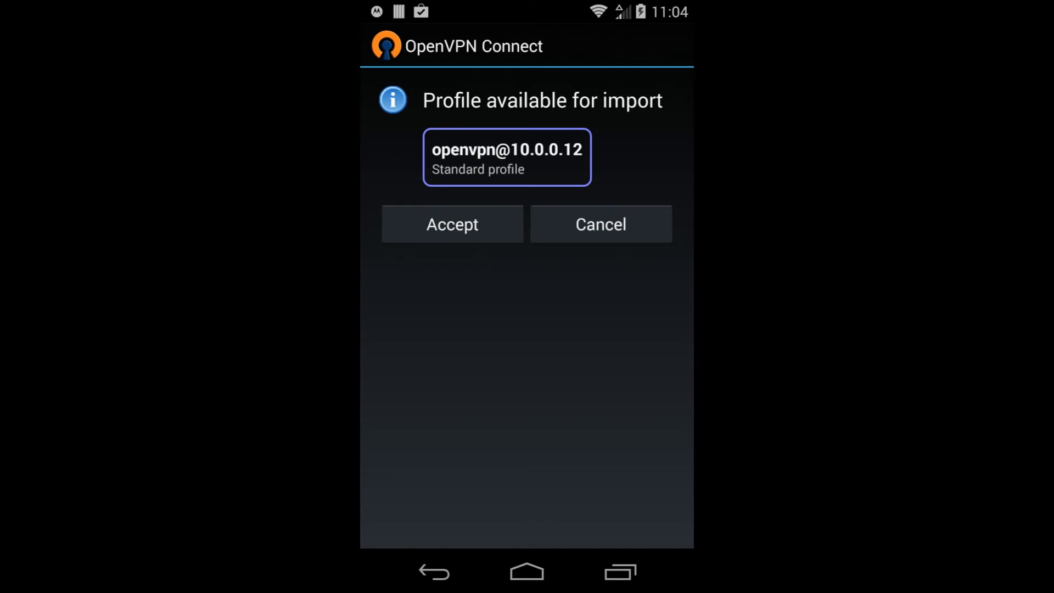
click(451, 224)
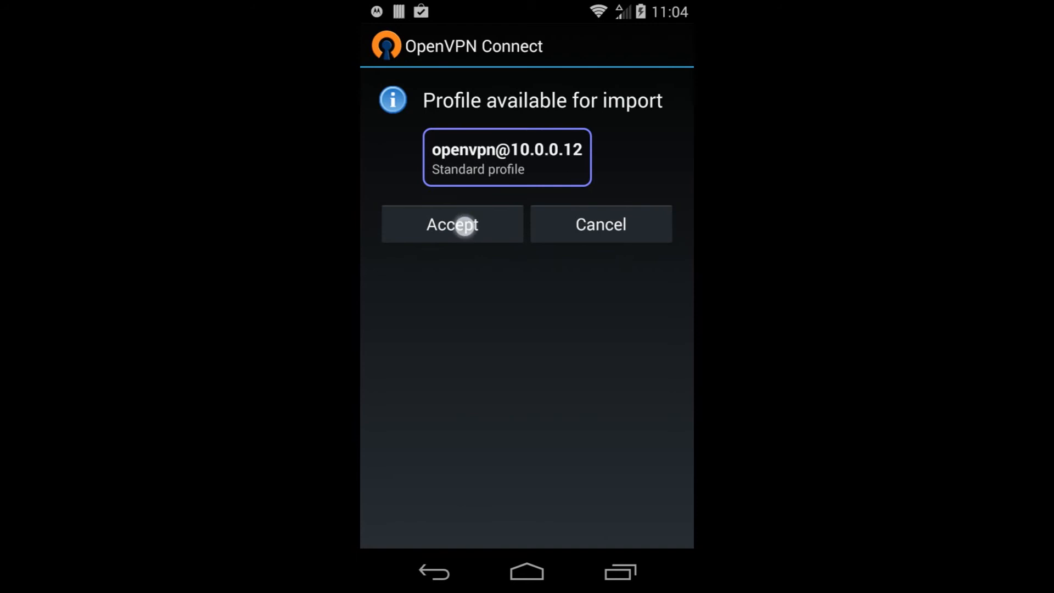
click(451, 223)
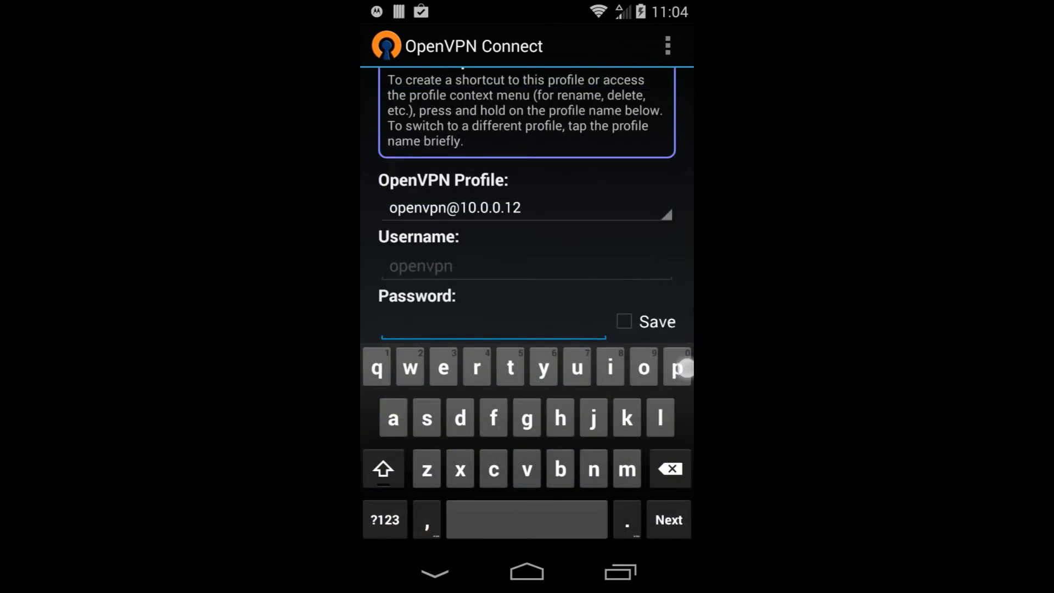
click(426, 417)
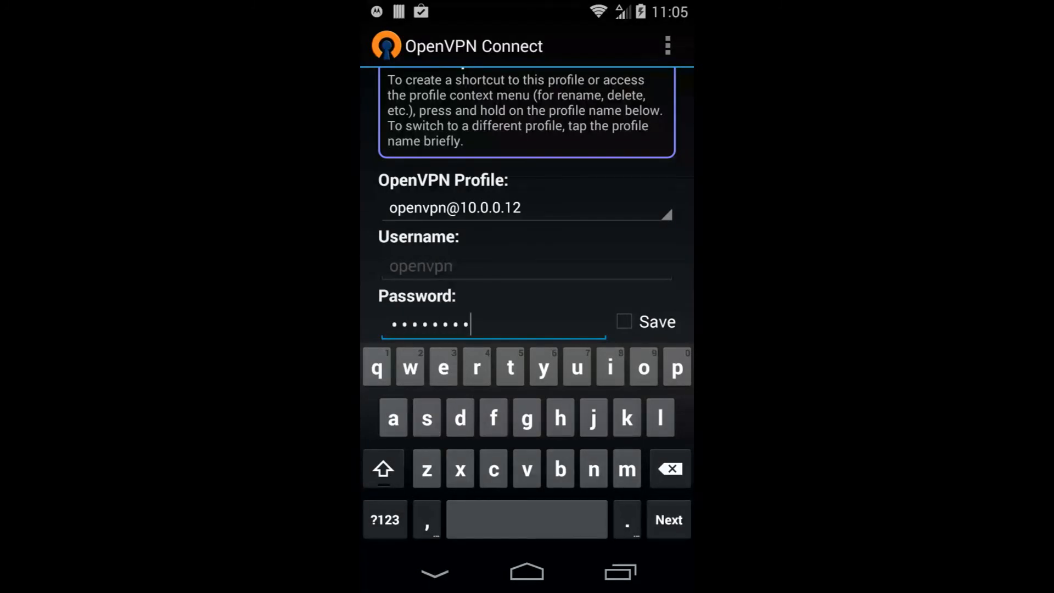
click(623, 321)
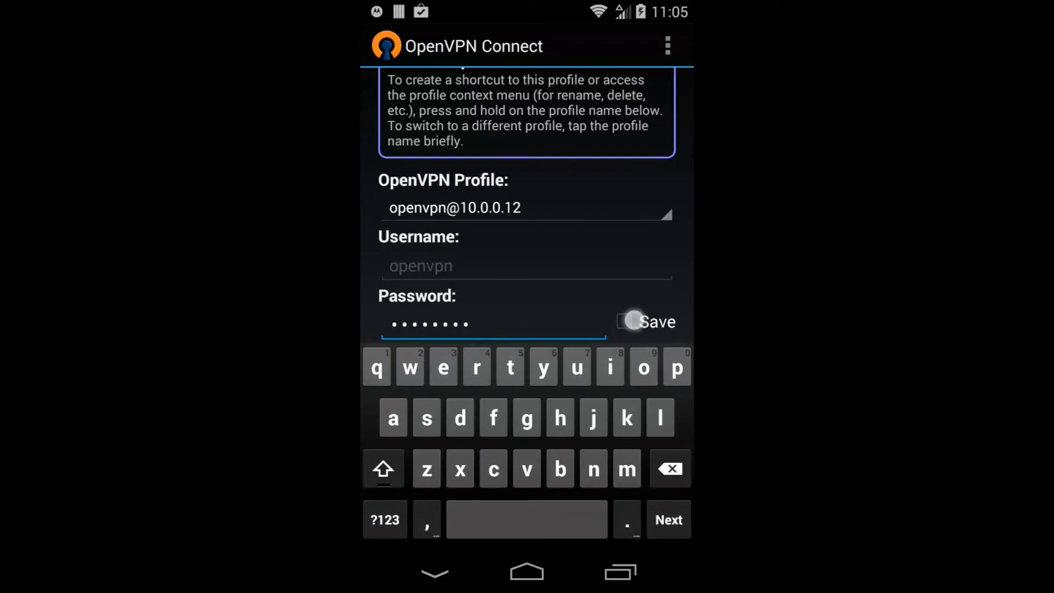
click(624, 322)
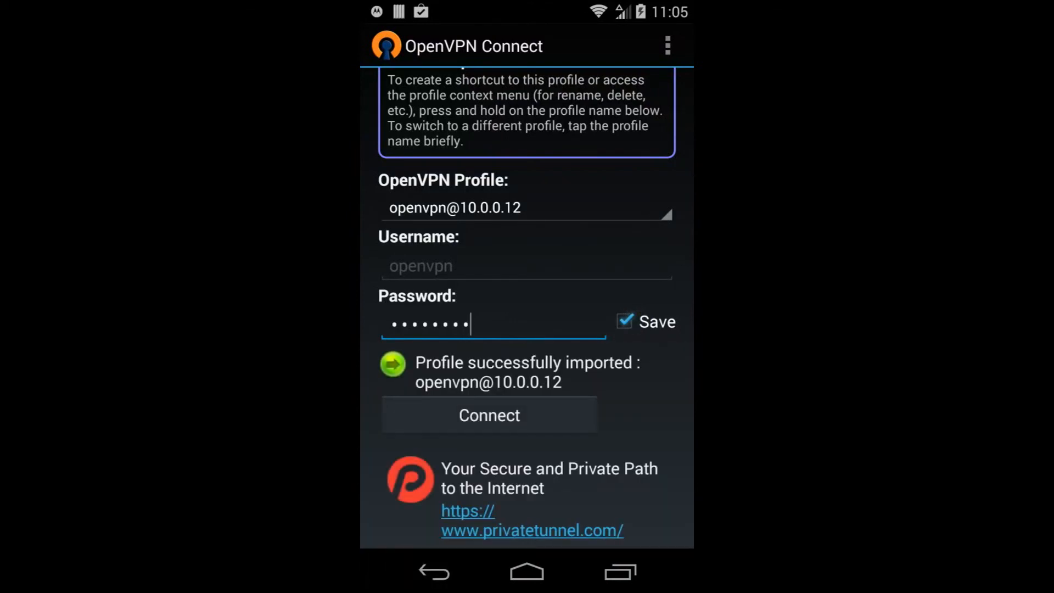
click(489, 415)
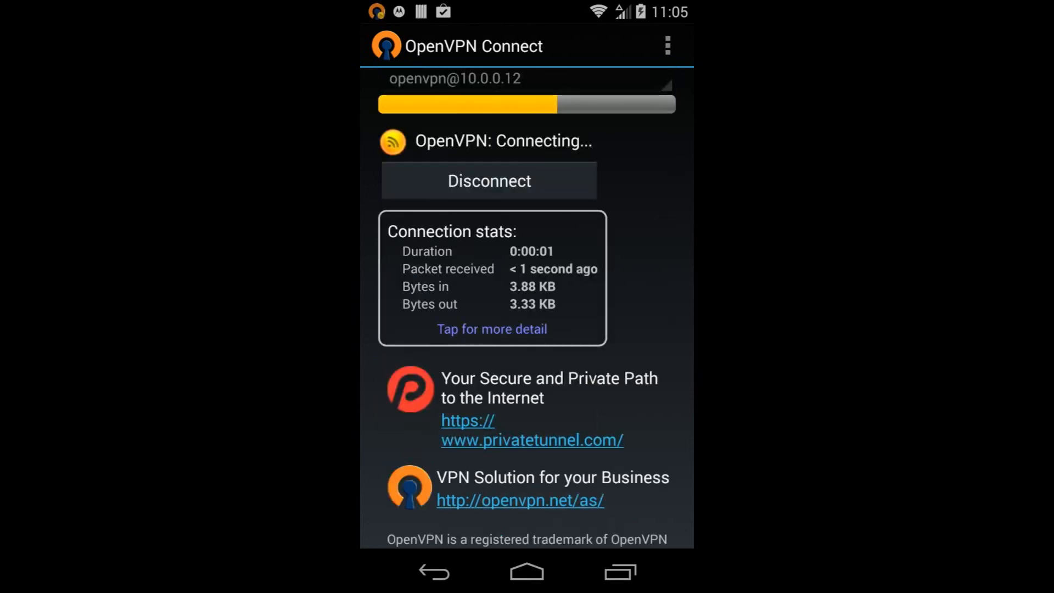